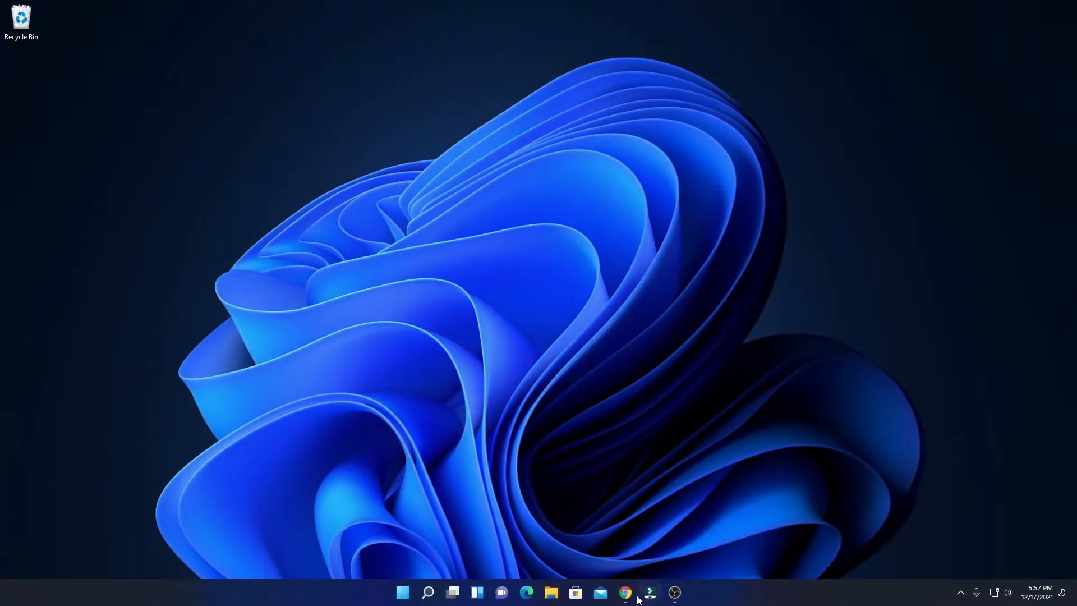
# Launch Chrome from the taskbar and get Google results for 'virtualbox'
pyautogui.click(624, 592)
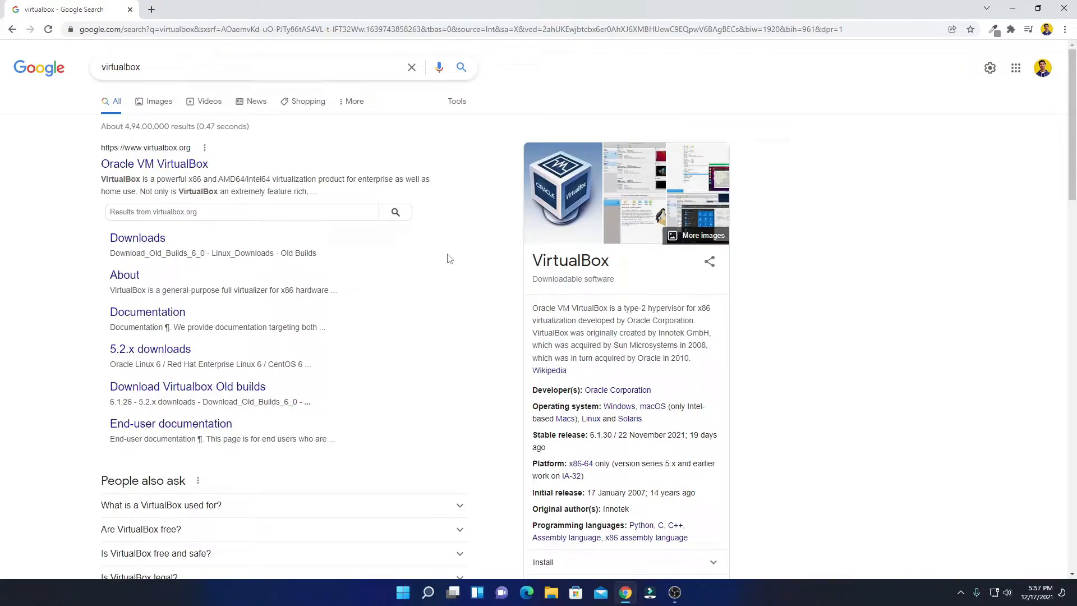
pyautogui.moveTo(279, 237)
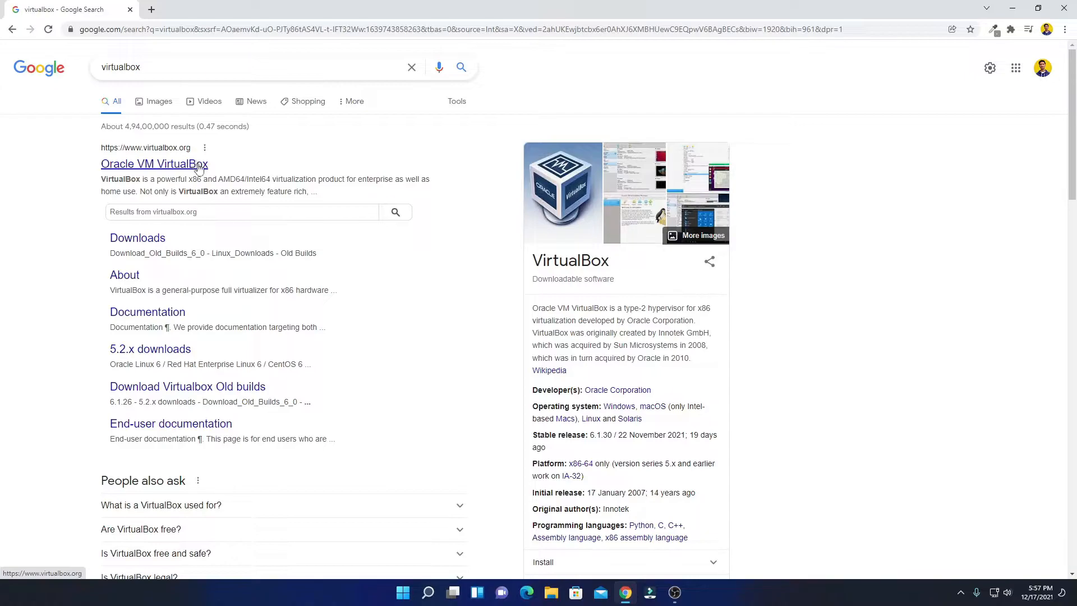
# Go to the VirtualBox.org site and follow the Download VirtualBox 6.1 banner
pyautogui.click(155, 163)
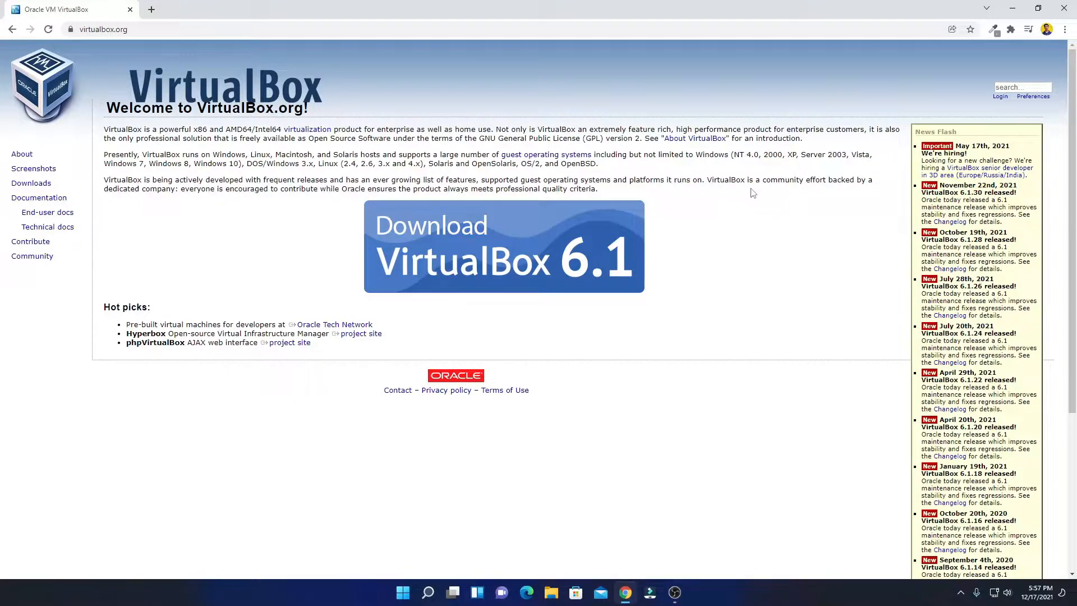
pyautogui.moveTo(493, 238)
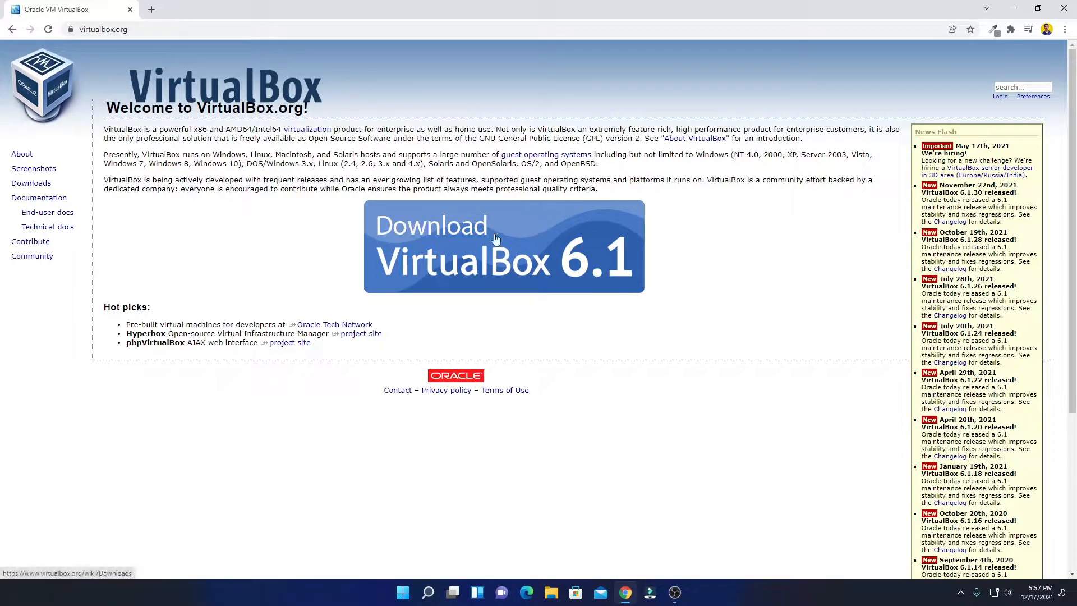
pyautogui.moveTo(613, 282)
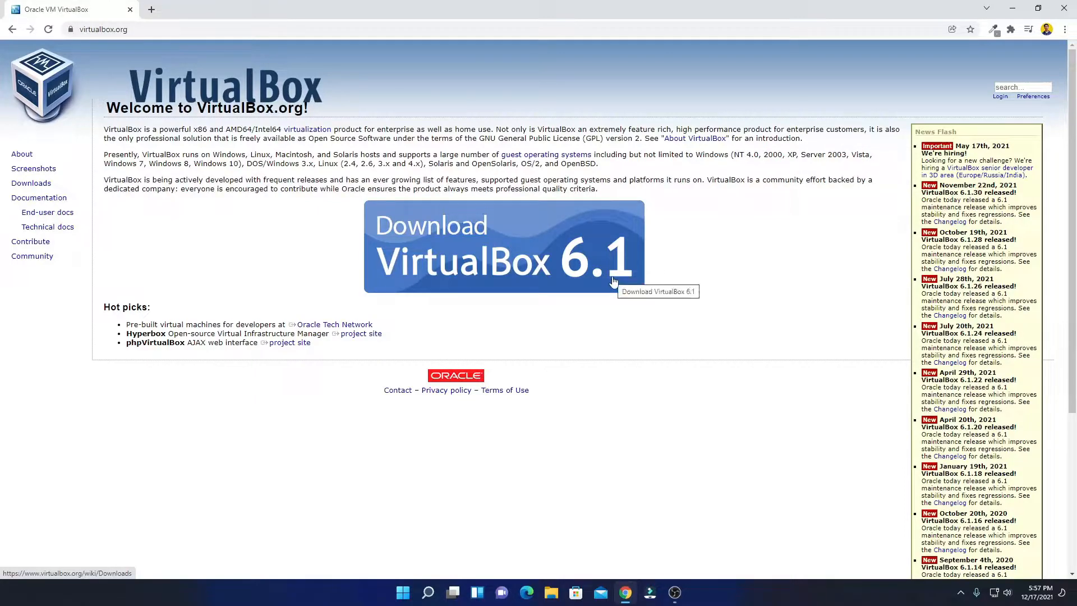
pyautogui.click(514, 263)
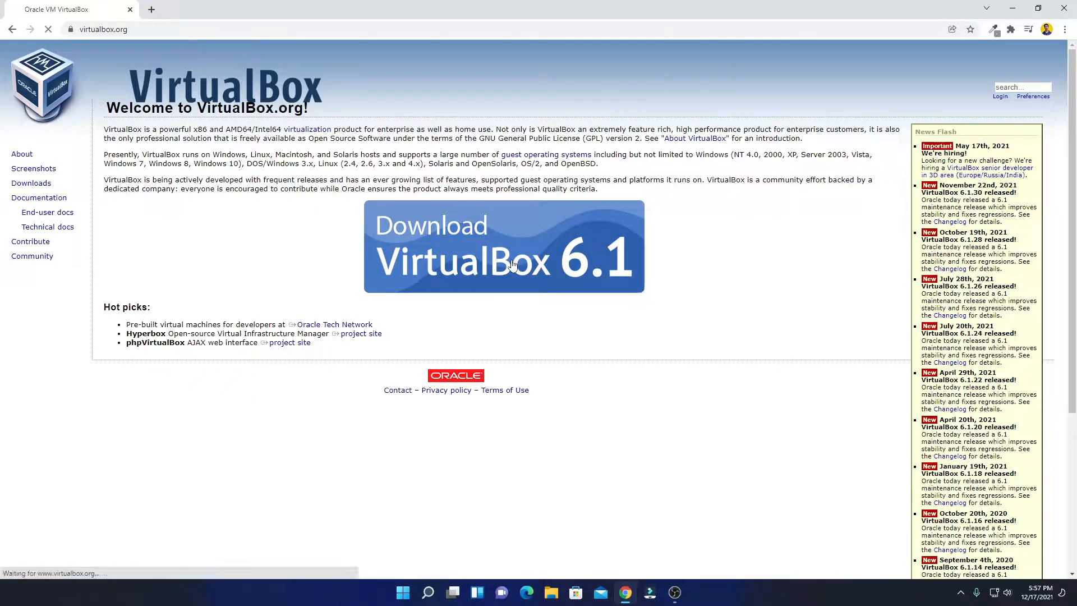
# Download the VirtualBox 6.1.30 Windows hosts installer and show its download options
pyautogui.click(511, 263)
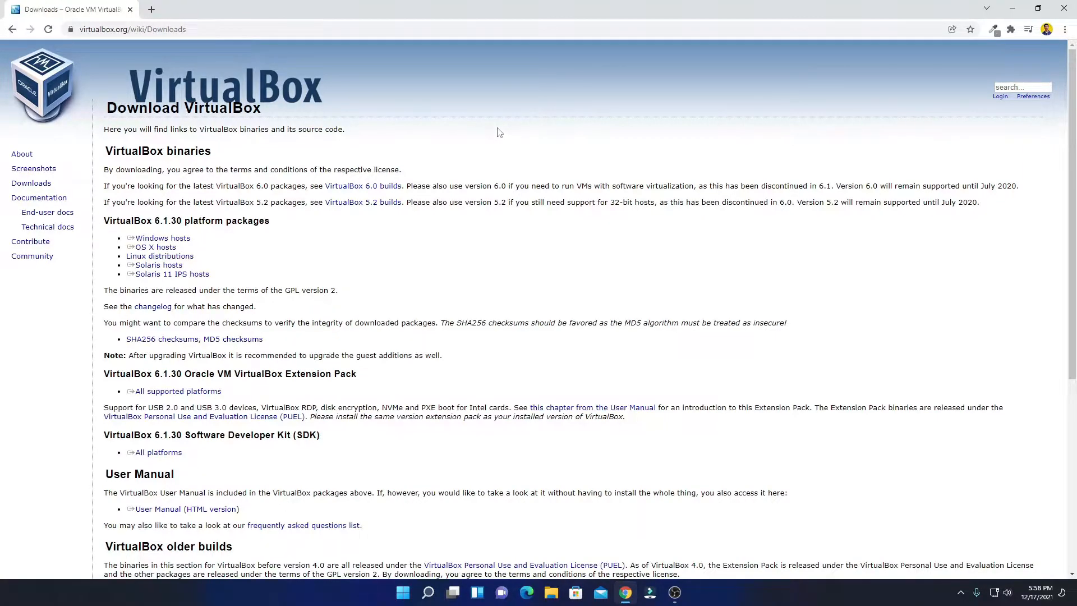
pyautogui.moveTo(193, 242)
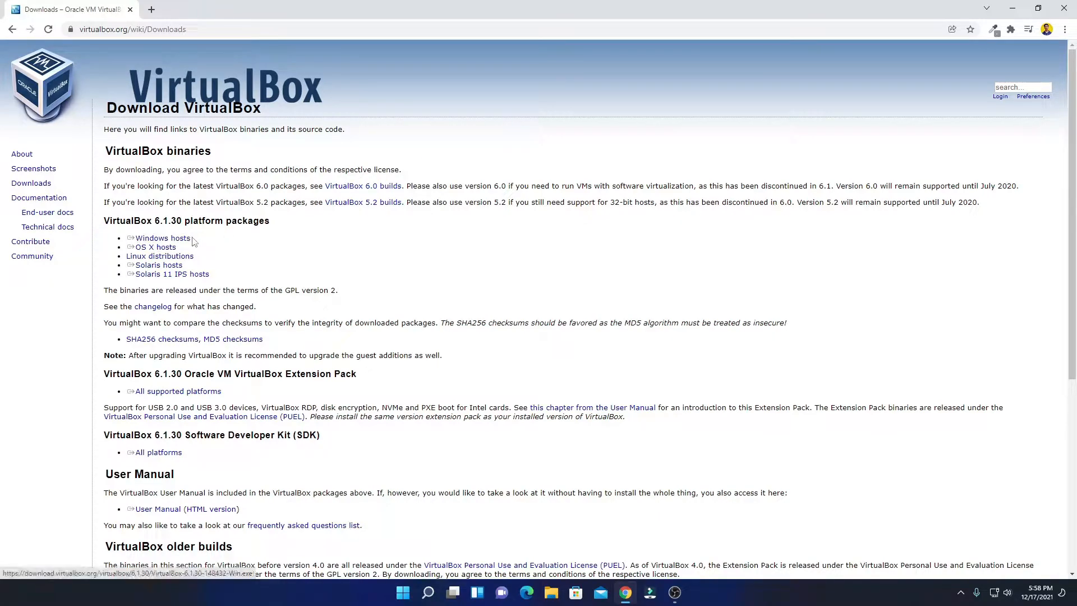
pyautogui.click(163, 238)
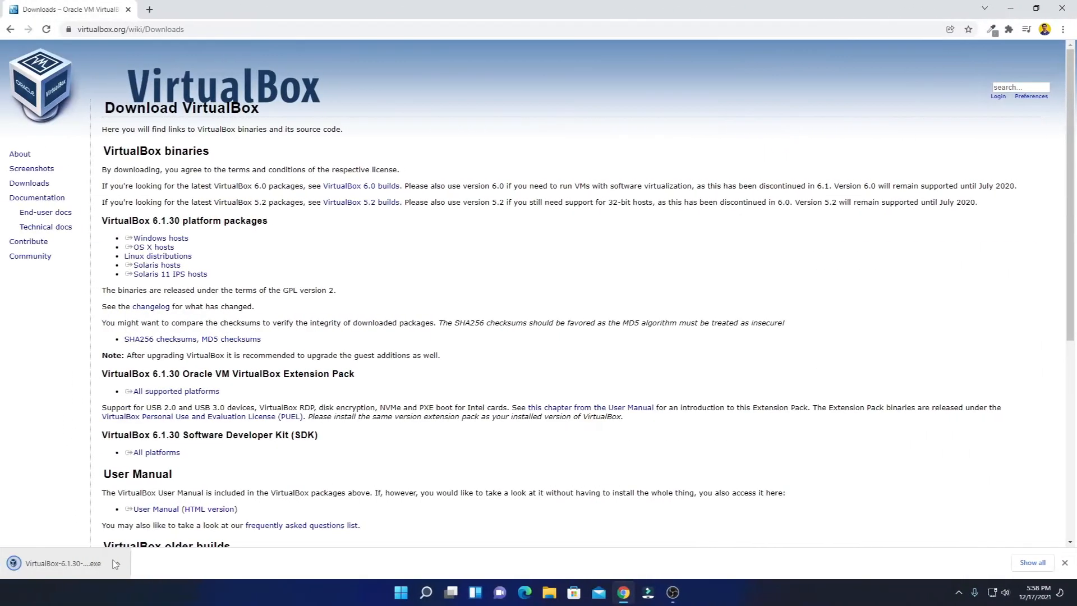
pyautogui.click(116, 563)
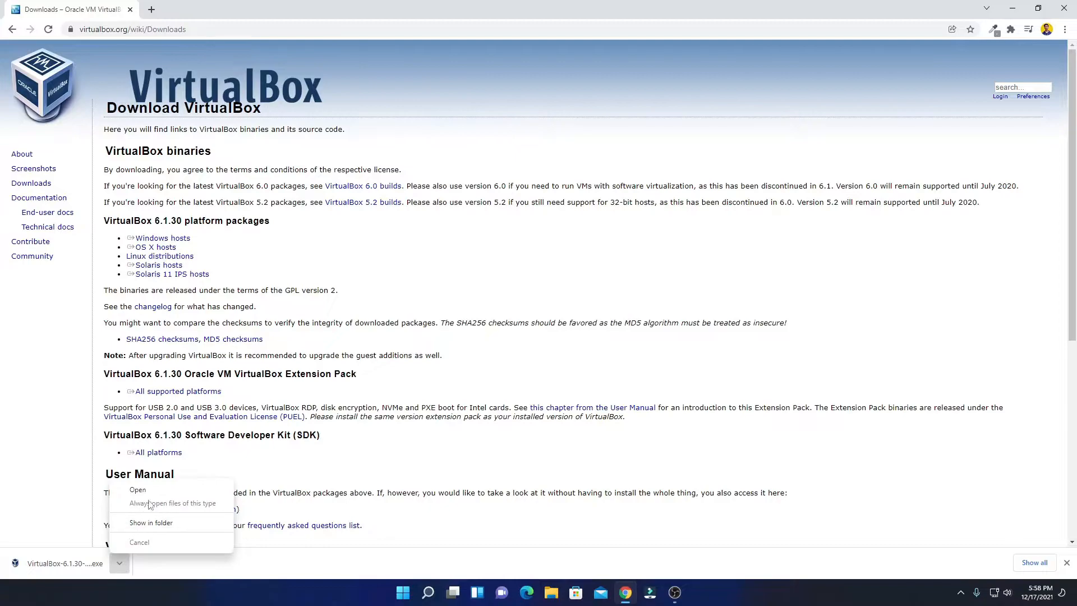
# Run the downloaded installer and accept the default features and install location
pyautogui.click(138, 489)
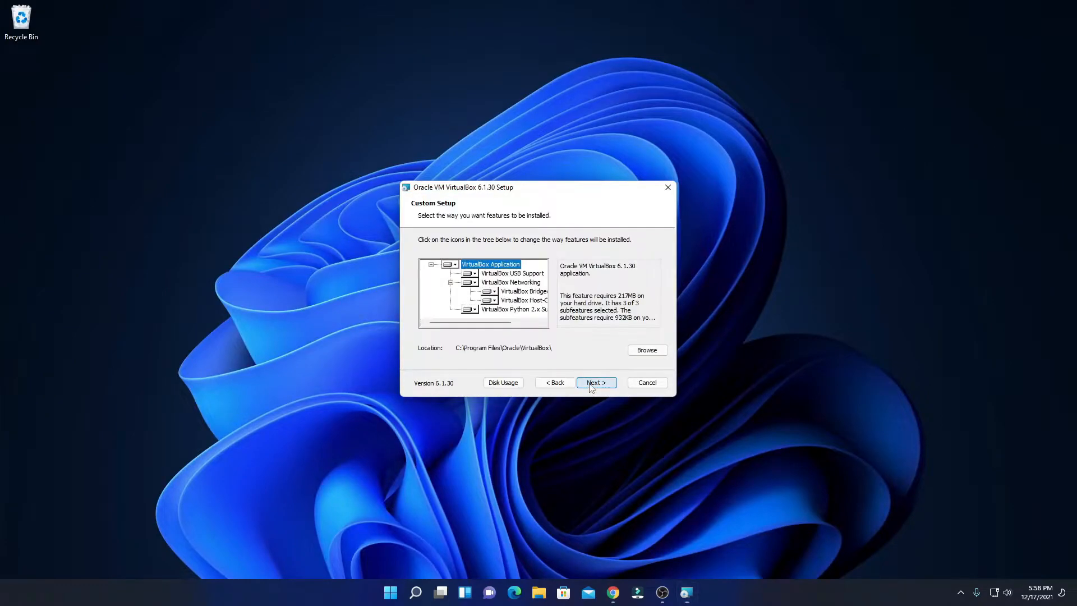
pyautogui.moveTo(534, 252)
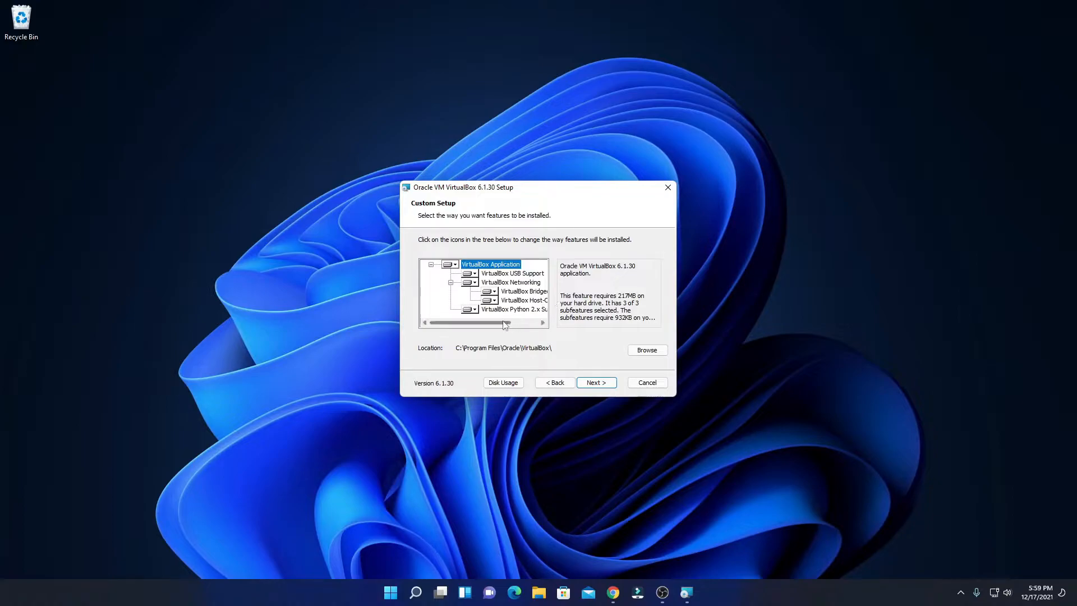
pyautogui.moveTo(504, 323); pyautogui.dragTo(543, 323)
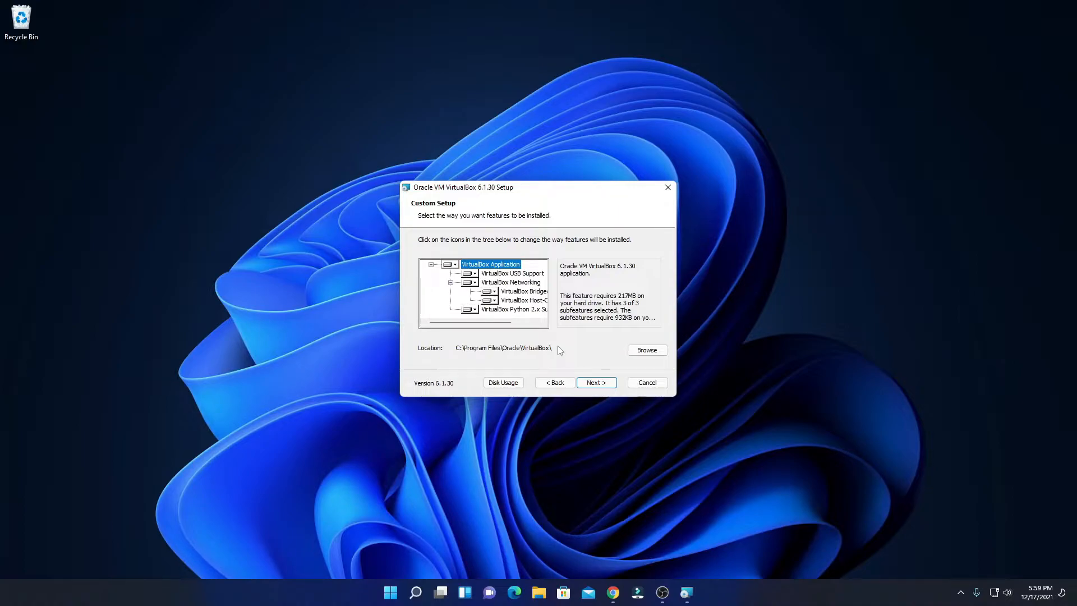
pyautogui.moveTo(650, 361)
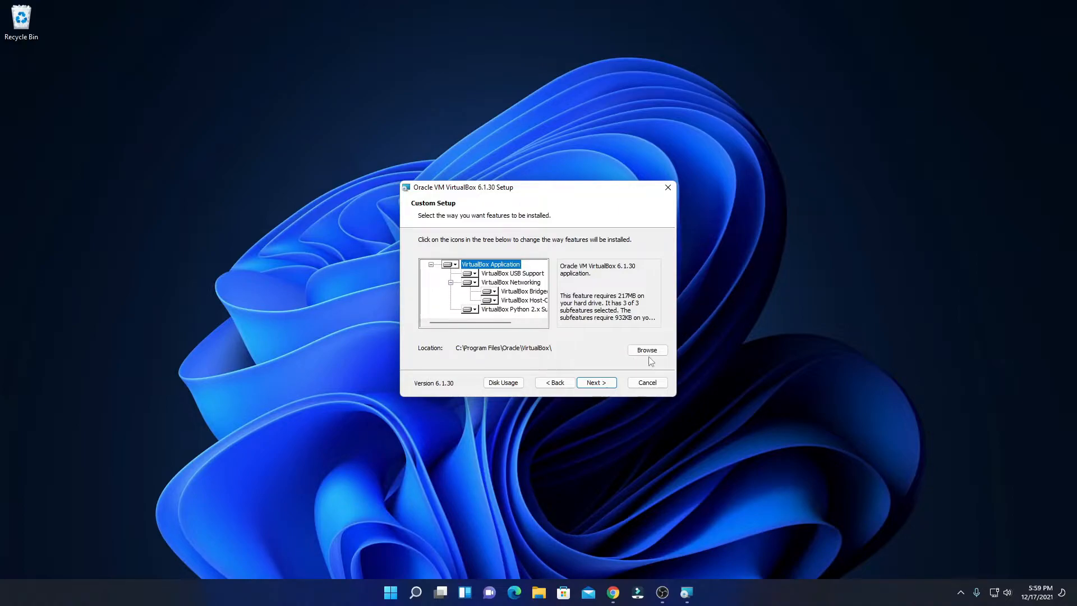
pyautogui.click(647, 350)
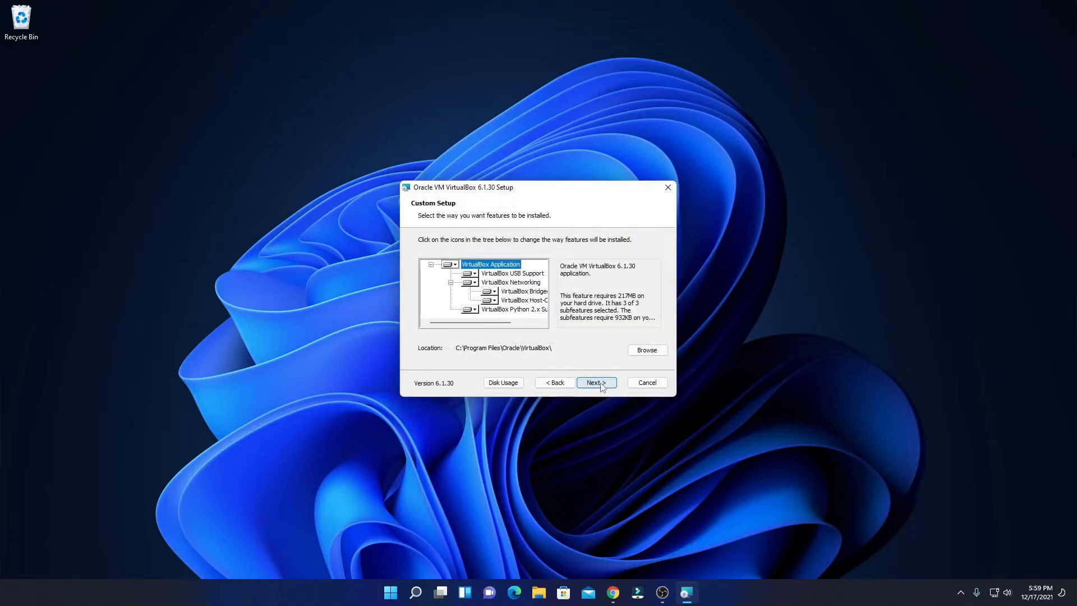
pyautogui.click(597, 383)
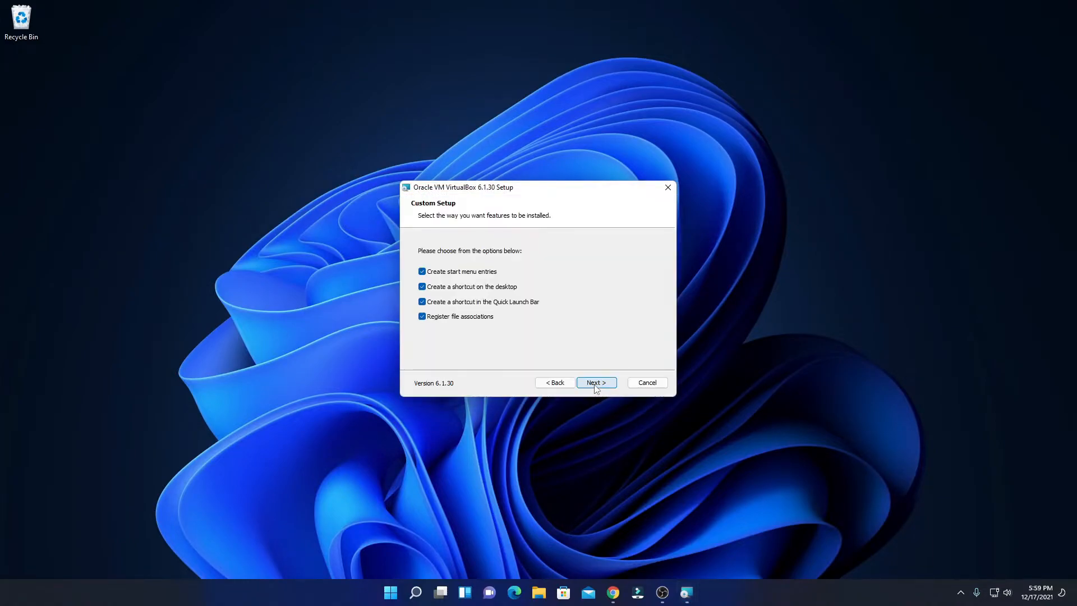
pyautogui.moveTo(560, 265)
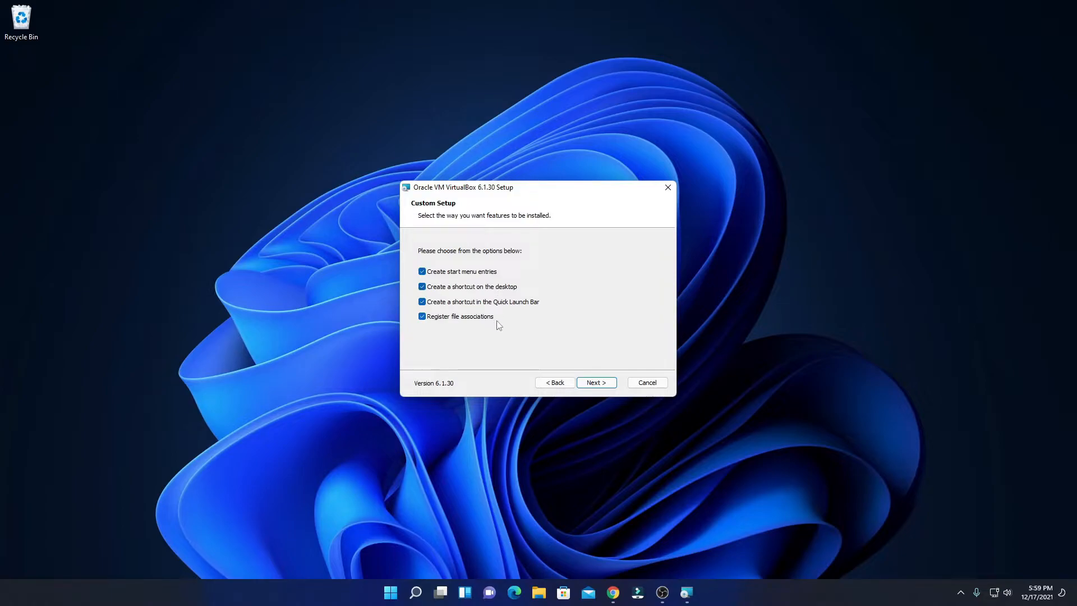
pyautogui.moveTo(559, 370)
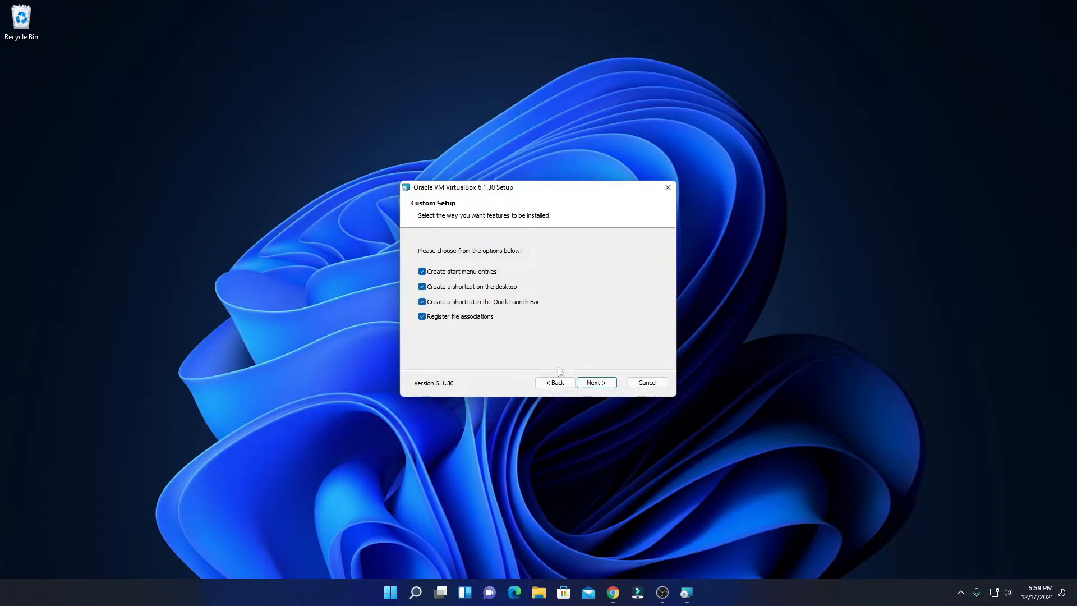
# Keep all shortcut options and agree to the temporary network disconnection warning
pyautogui.click(597, 383)
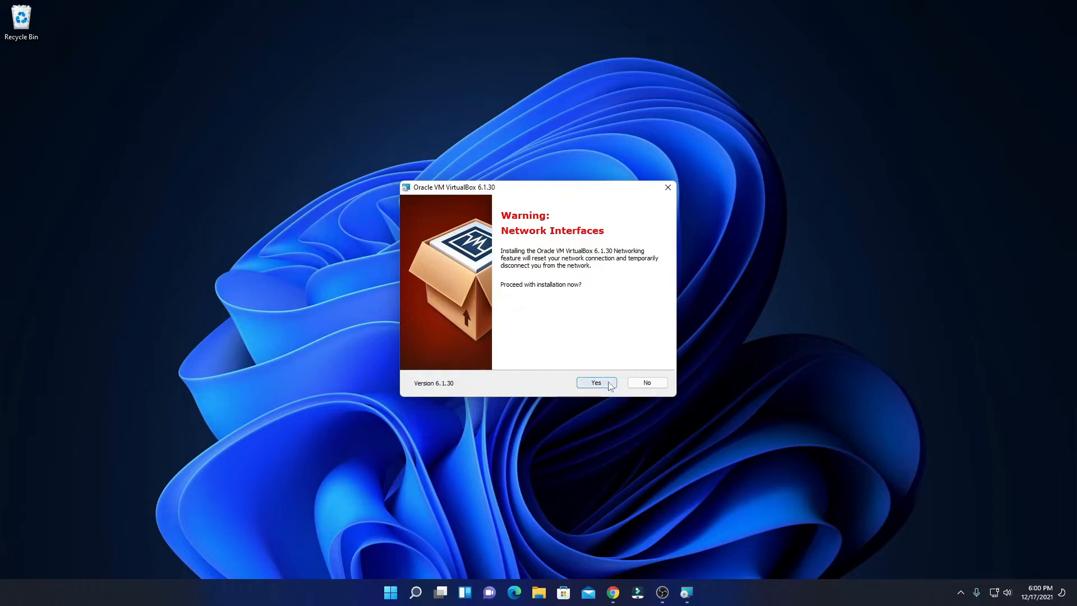
pyautogui.click(596, 383)
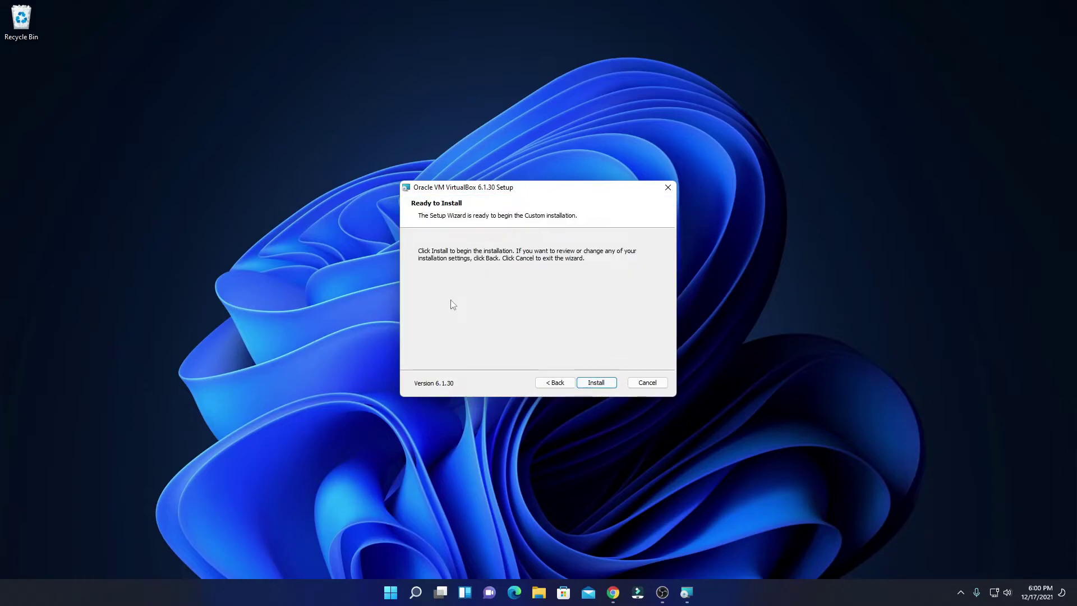
pyautogui.moveTo(595, 342)
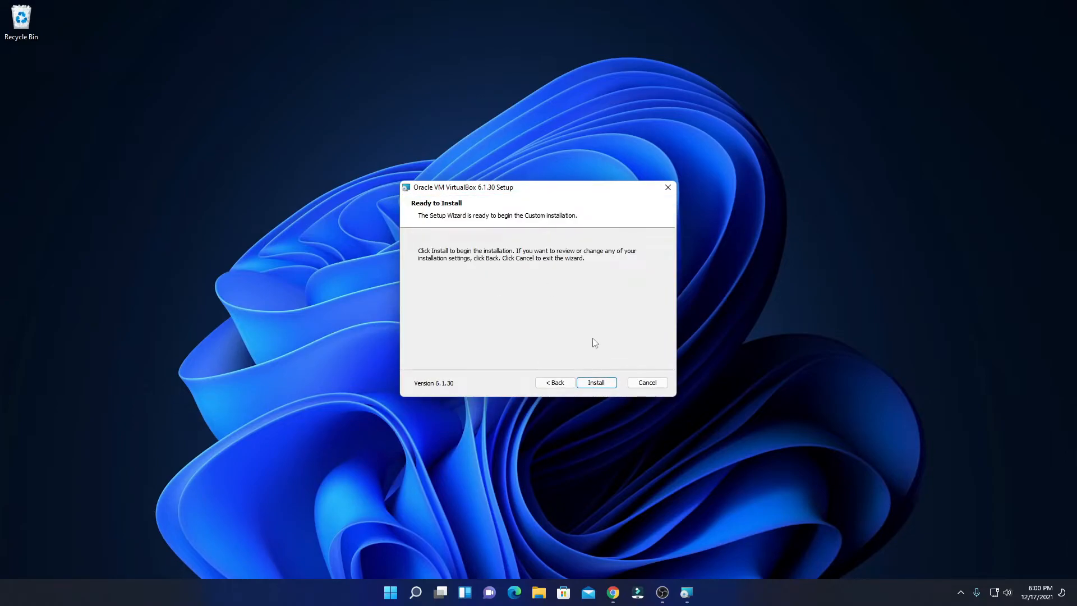
# Start the installation from the Ready to Install page
pyautogui.click(596, 383)
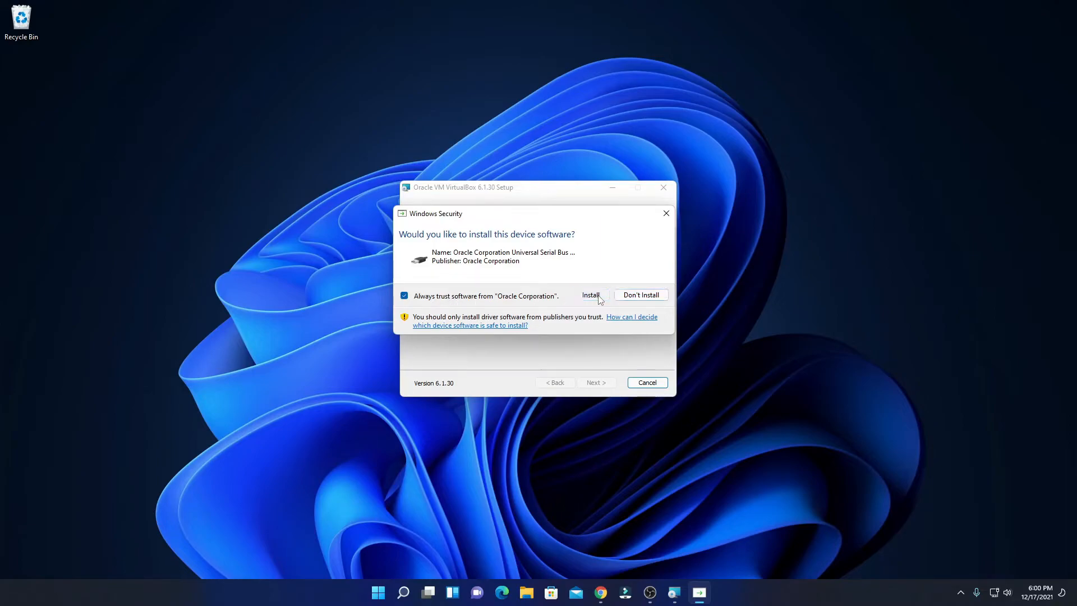
# Allow Oracle's USB device software, untick starting VirtualBox after setup, and finish the wizard
pyautogui.click(590, 294)
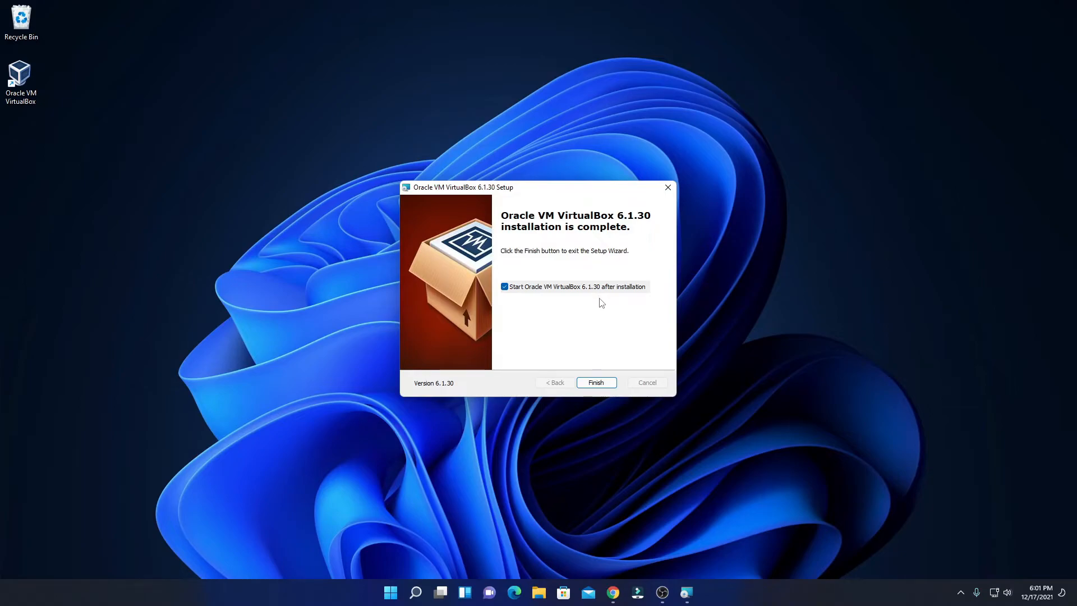
pyautogui.moveTo(525, 295)
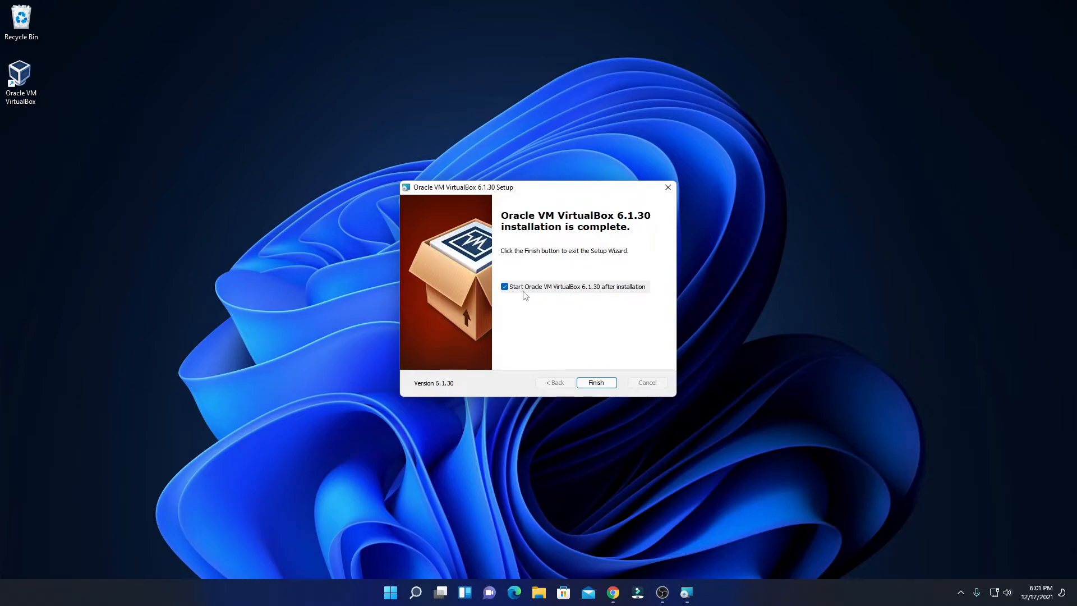
pyautogui.moveTo(605, 291)
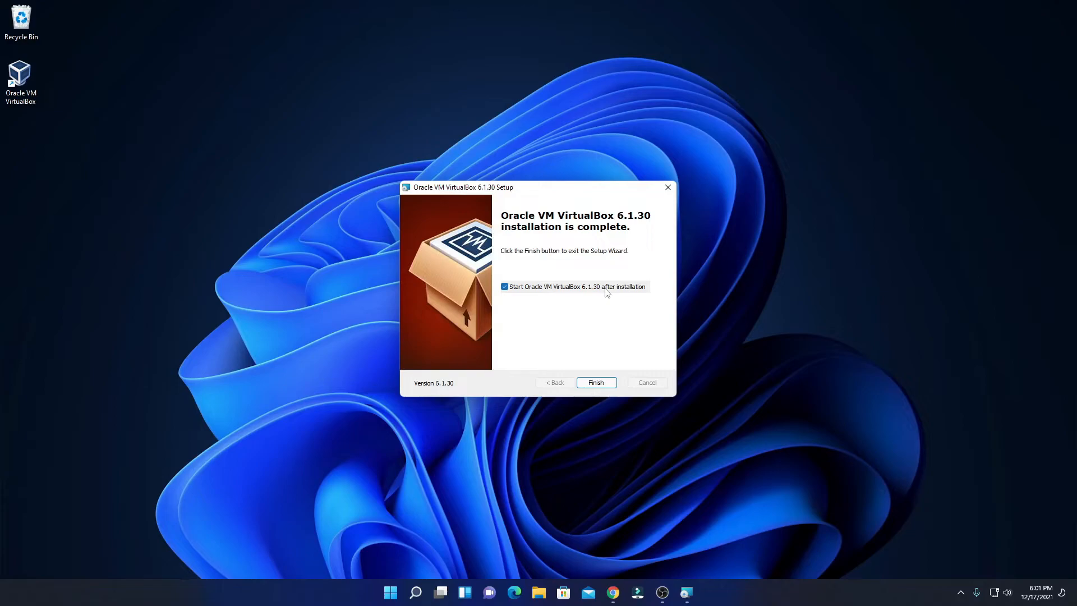
pyautogui.moveTo(516, 292)
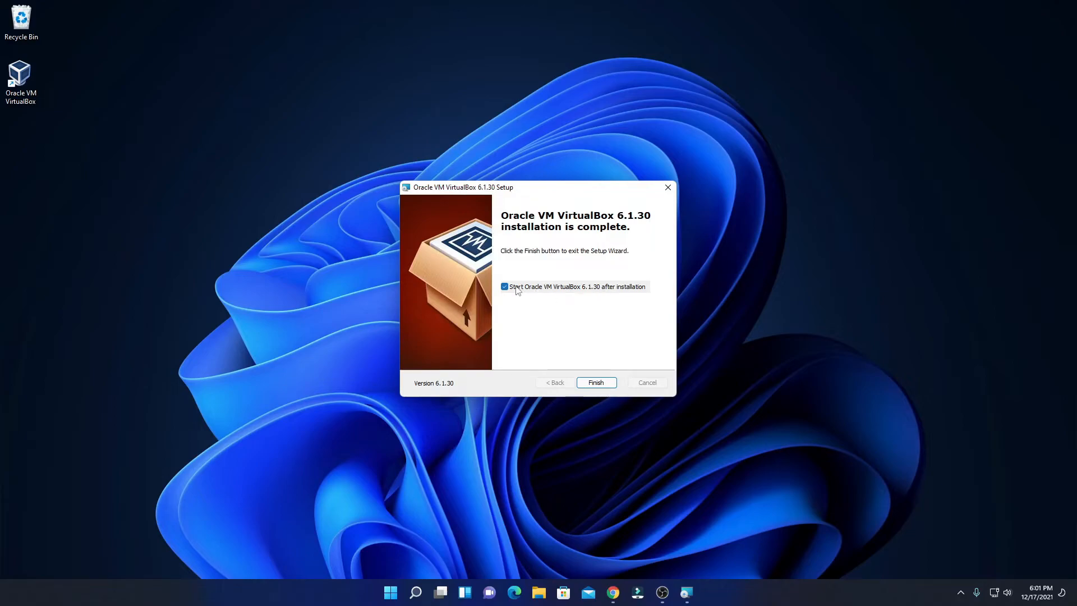
pyautogui.click(504, 287)
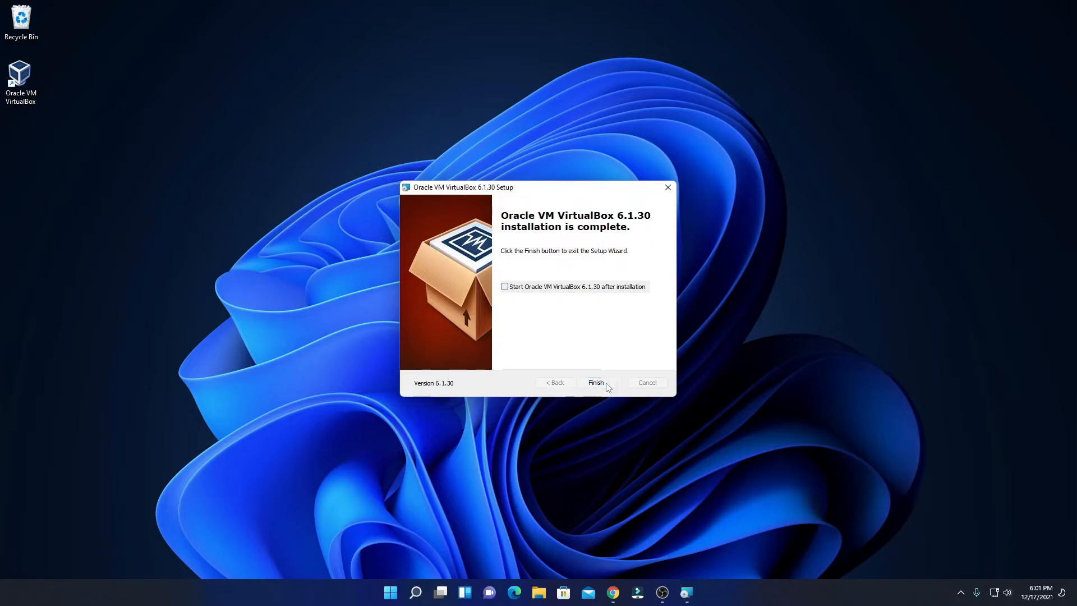
pyautogui.click(595, 383)
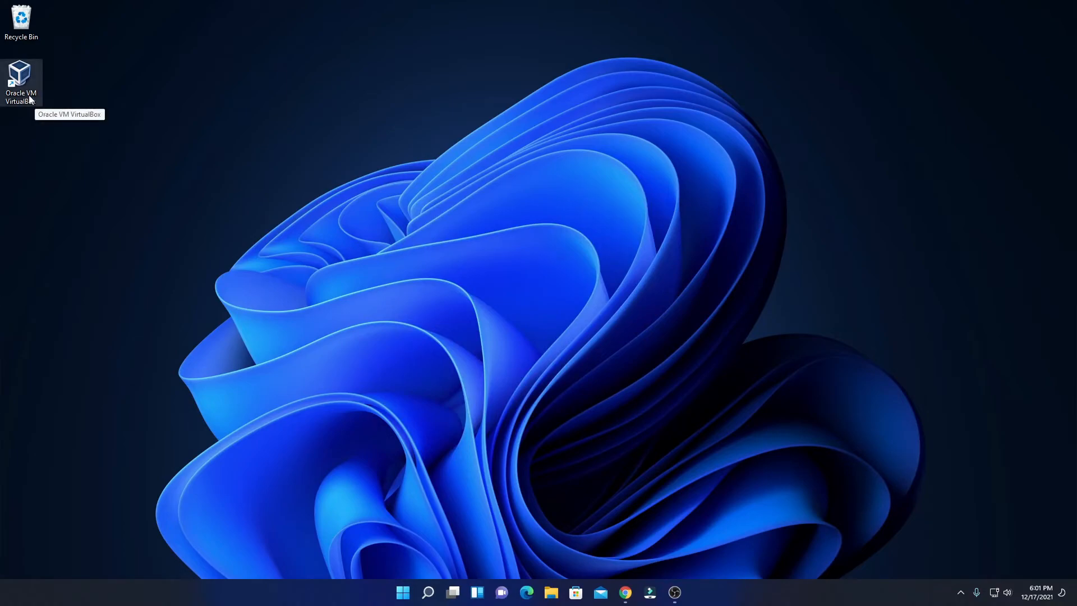
pyautogui.moveTo(433, 590)
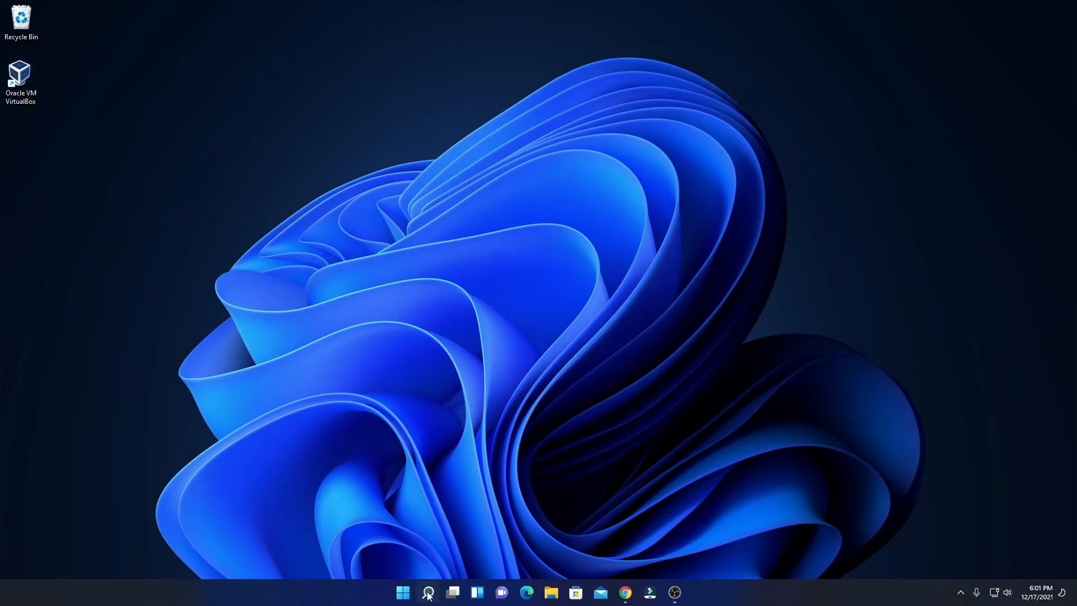
# Search Windows for 'virt' and launch Oracle VM VirtualBox Manager from the best match
pyautogui.click(428, 593)
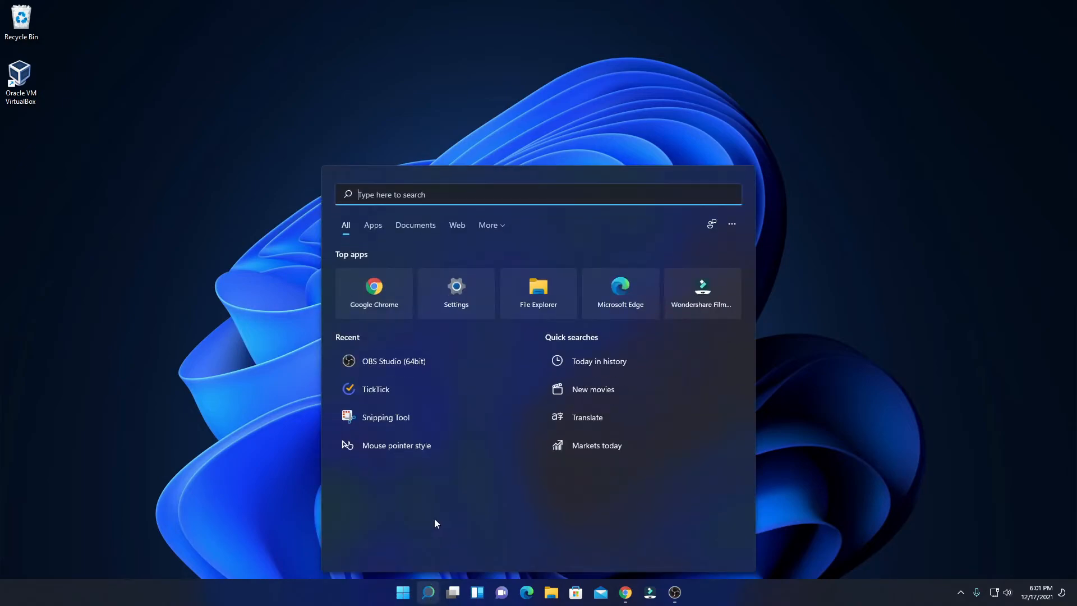
pyautogui.write('virus & threat protection')
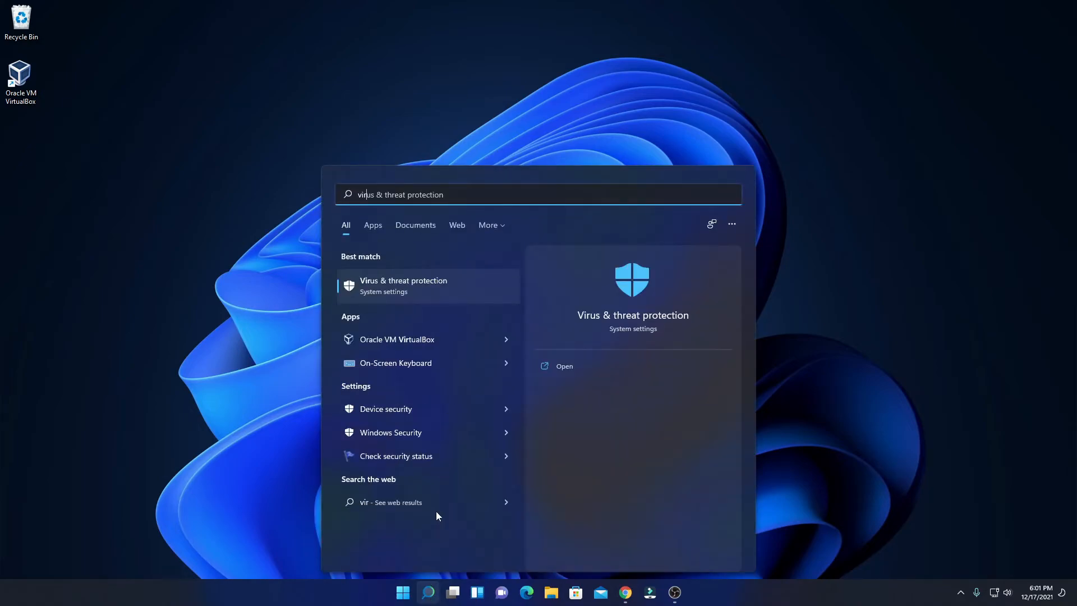
pyautogui.write('virt')
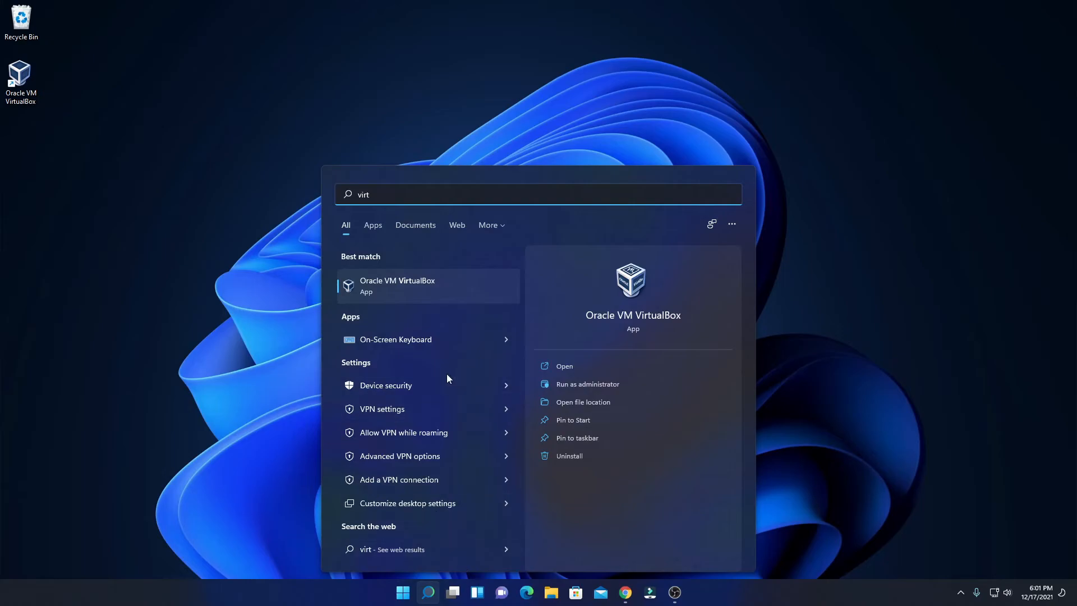
pyautogui.moveTo(460, 285)
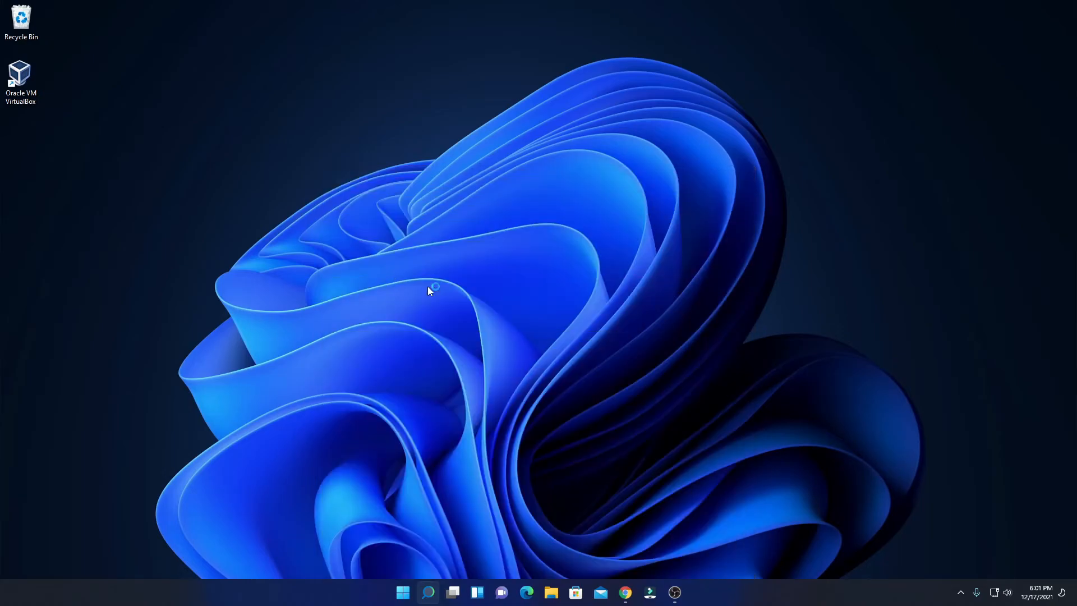
pyautogui.doubleClick(19, 73)
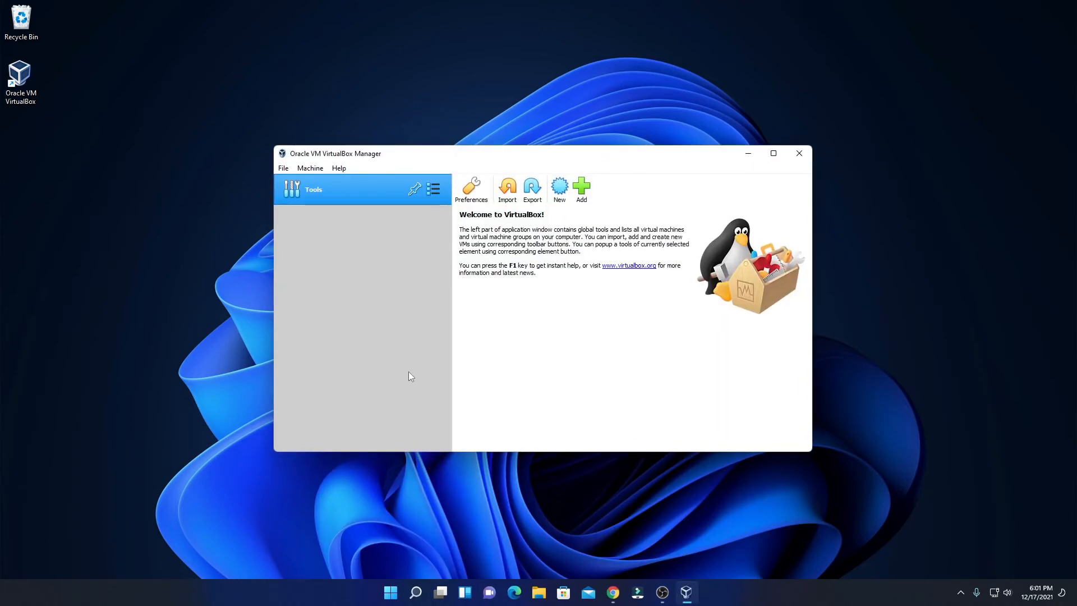
pyautogui.moveTo(631, 382)
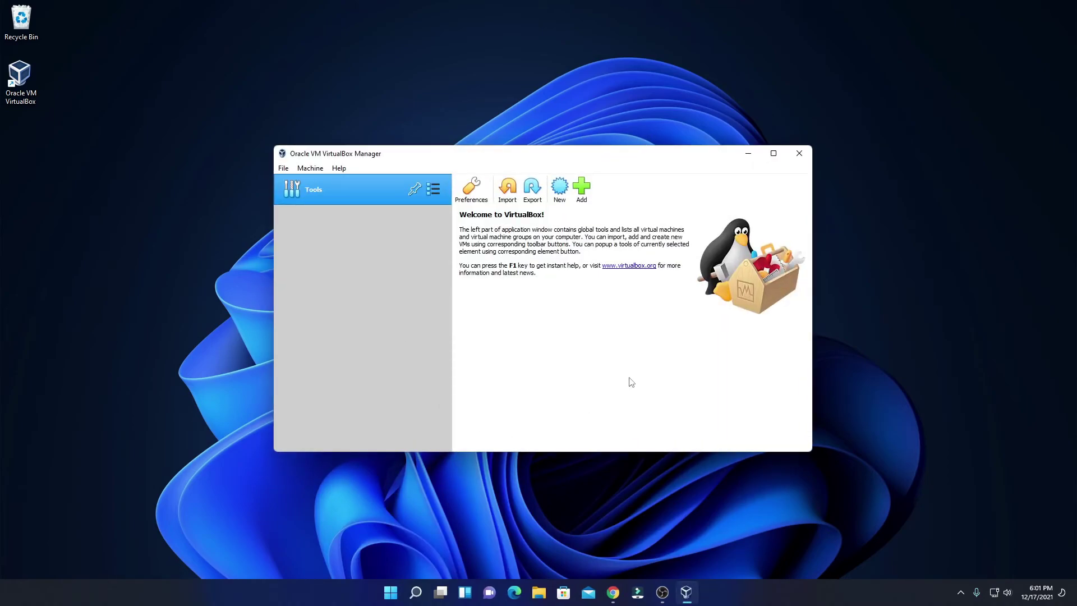